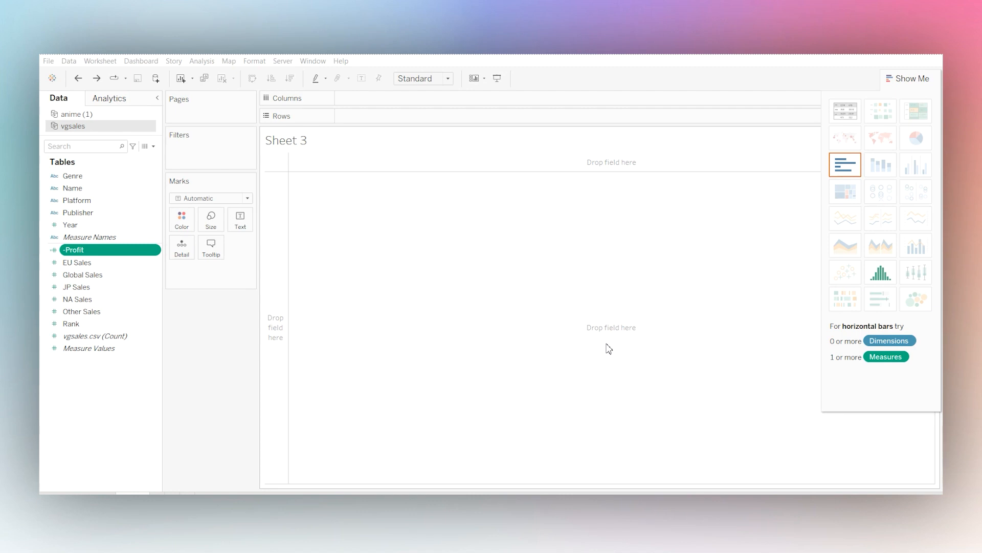
pyautogui.moveTo(556, 375)
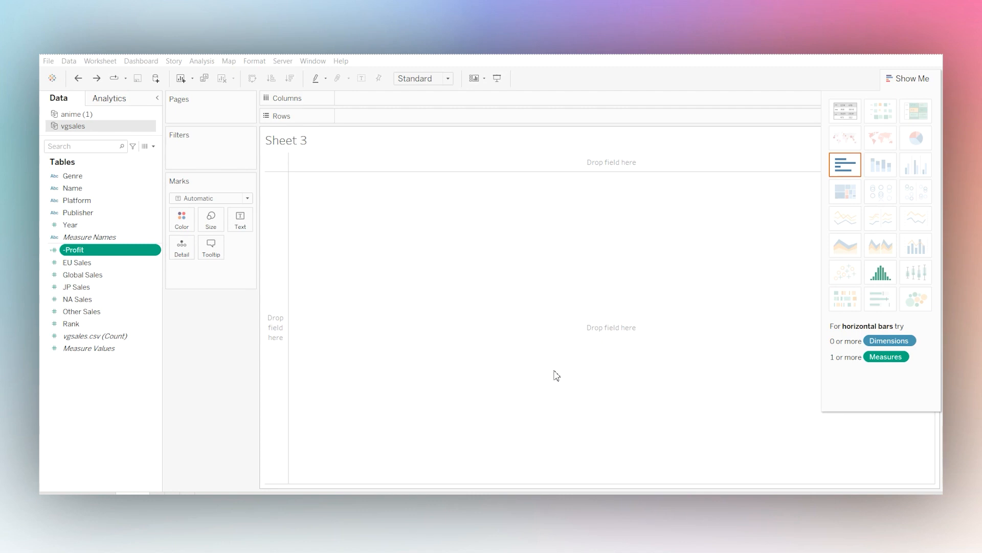
pyautogui.moveTo(554, 373)
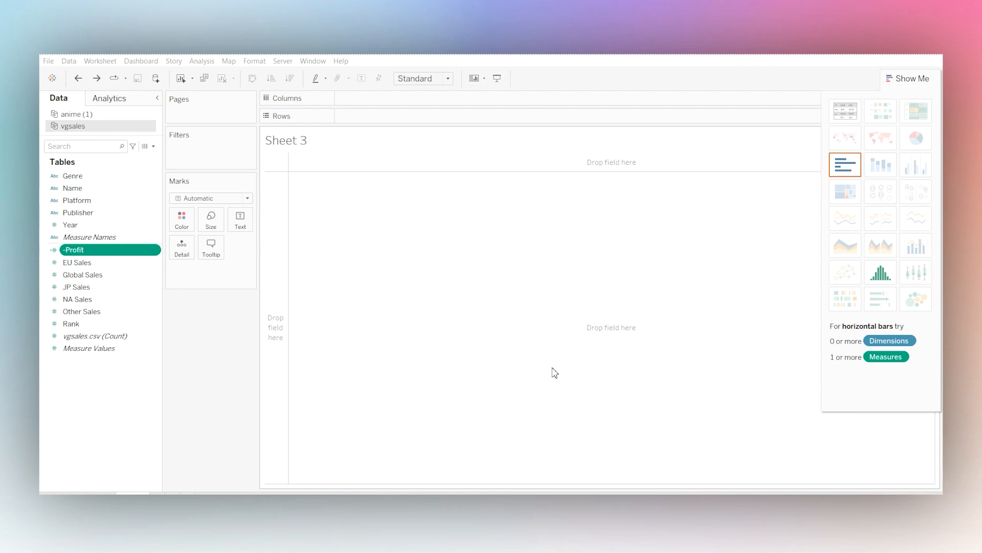
# Step: Put Genre on Columns and JP Sales on Rows to chart summed JP Sales
pyautogui.click(76, 114)
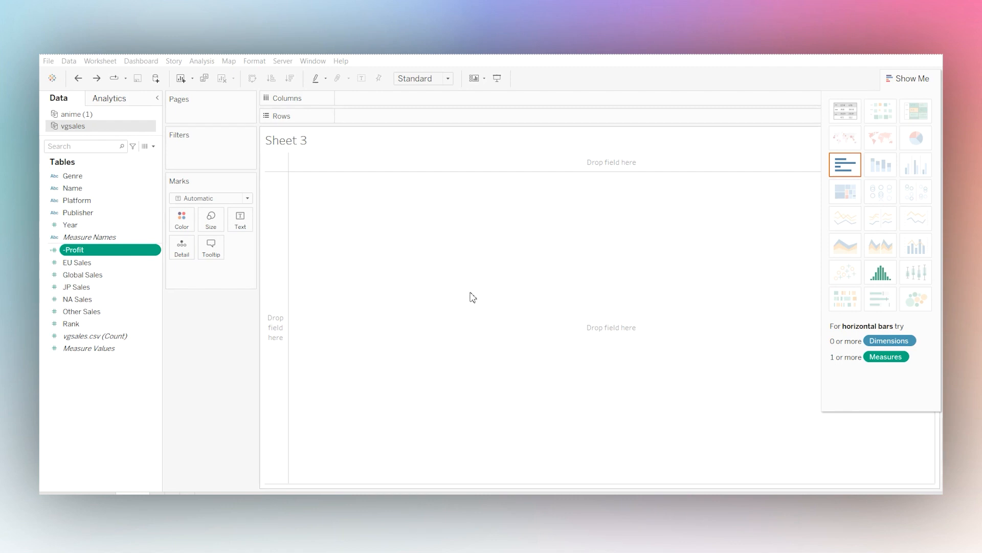
pyautogui.moveTo(366, 208)
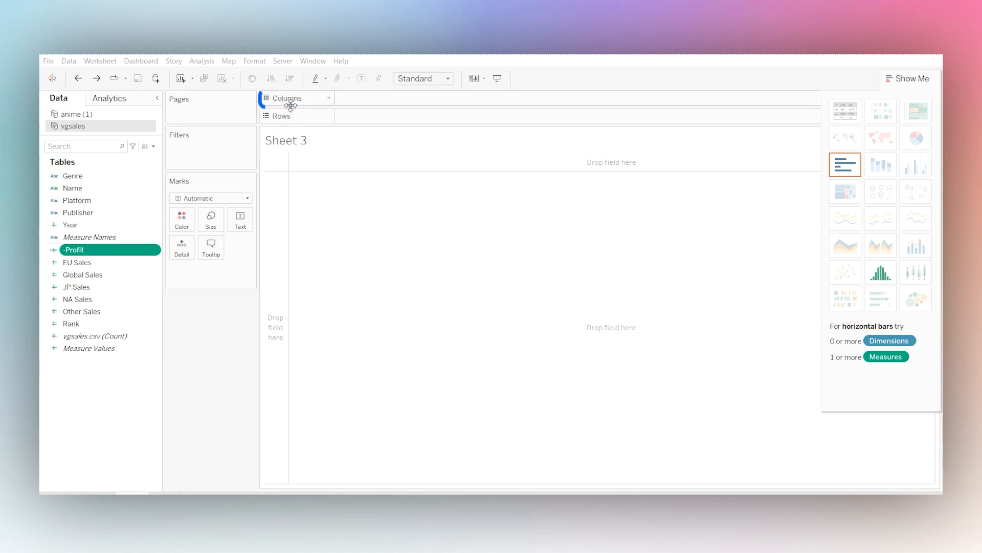
pyautogui.moveTo(73, 176); pyautogui.dragTo(355, 97)
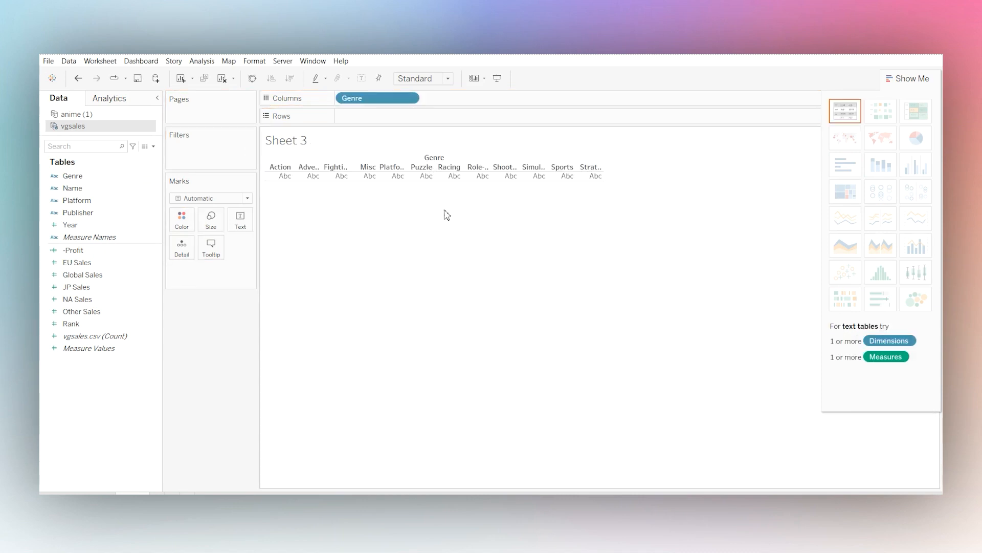
pyautogui.click(82, 275)
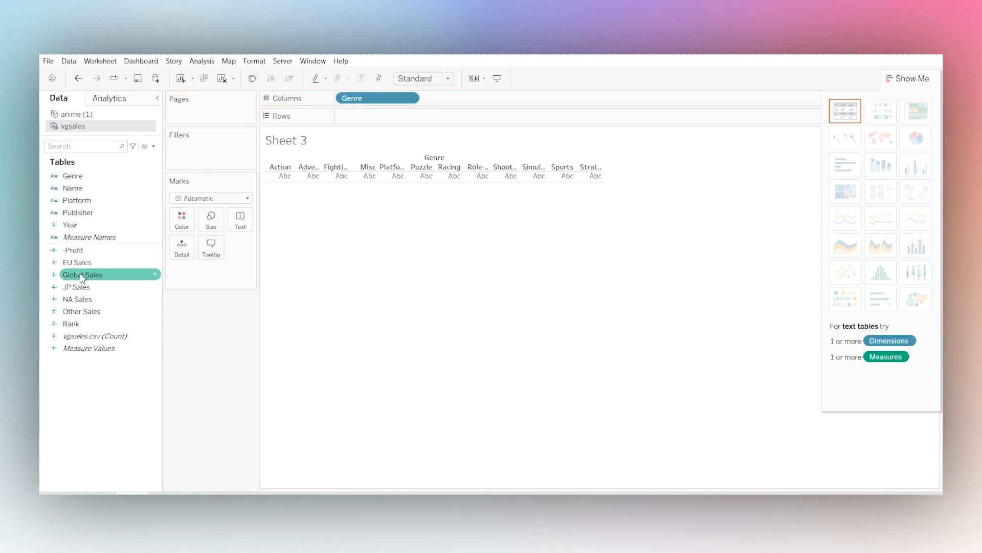
pyautogui.moveTo(77, 286); pyautogui.dragTo(376, 117)
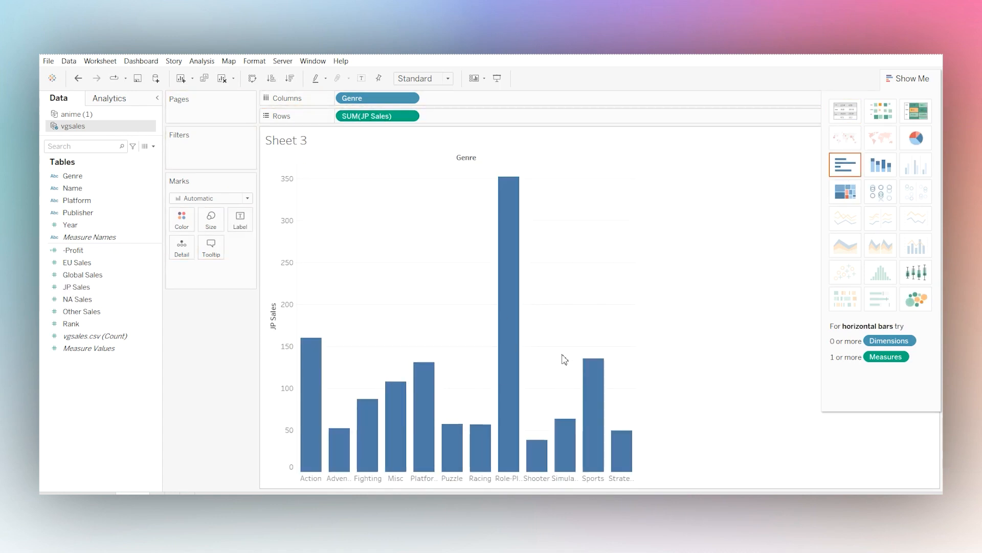
pyautogui.click(376, 116)
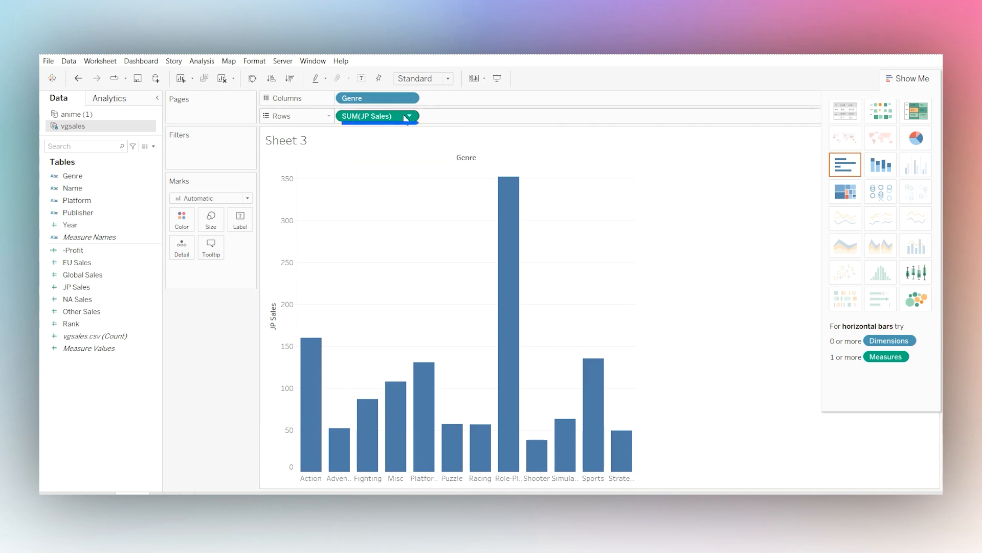
# Step: Make SUM(JP Sales) a Running Total quick table calculation and switch marks to Gantt Bar
pyautogui.click(408, 116)
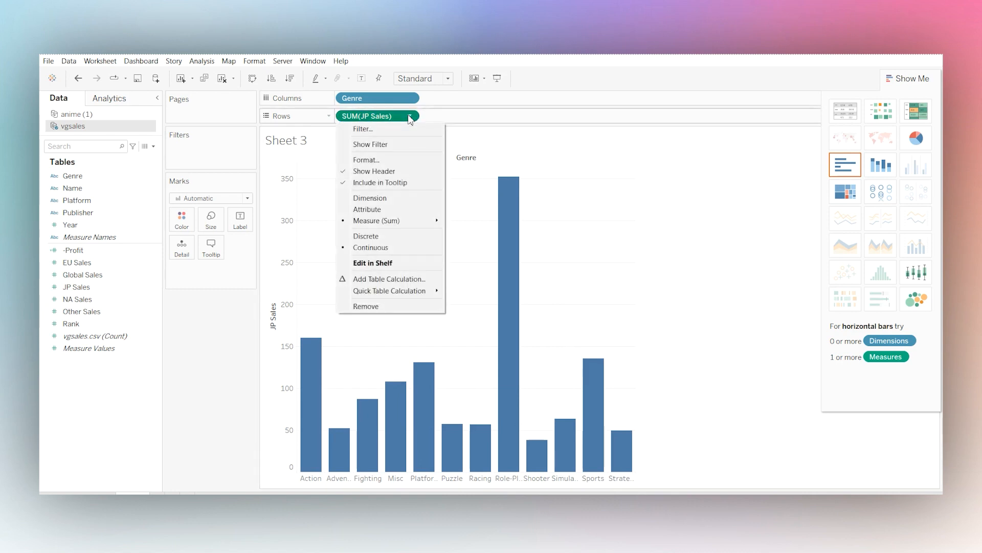
pyautogui.moveTo(421, 304)
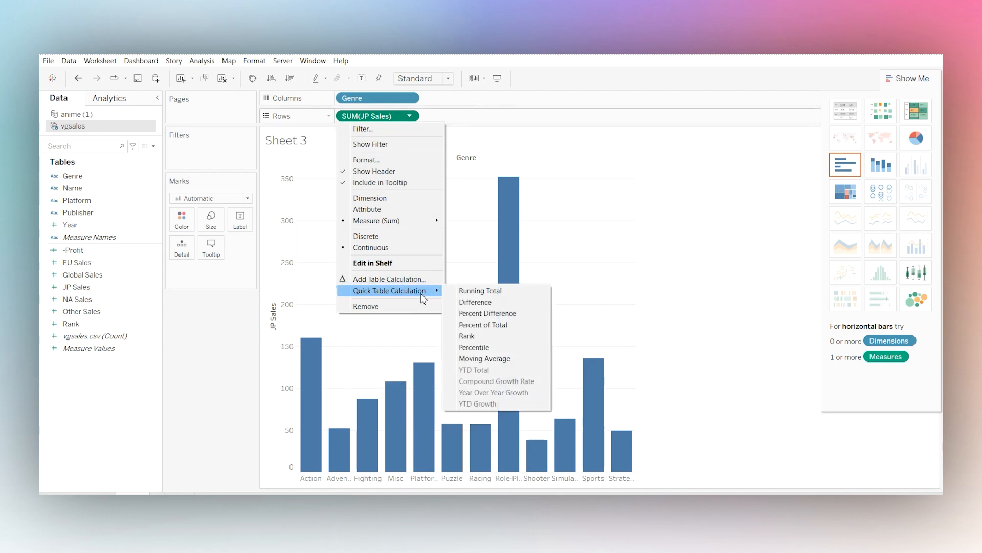
pyautogui.click(479, 290)
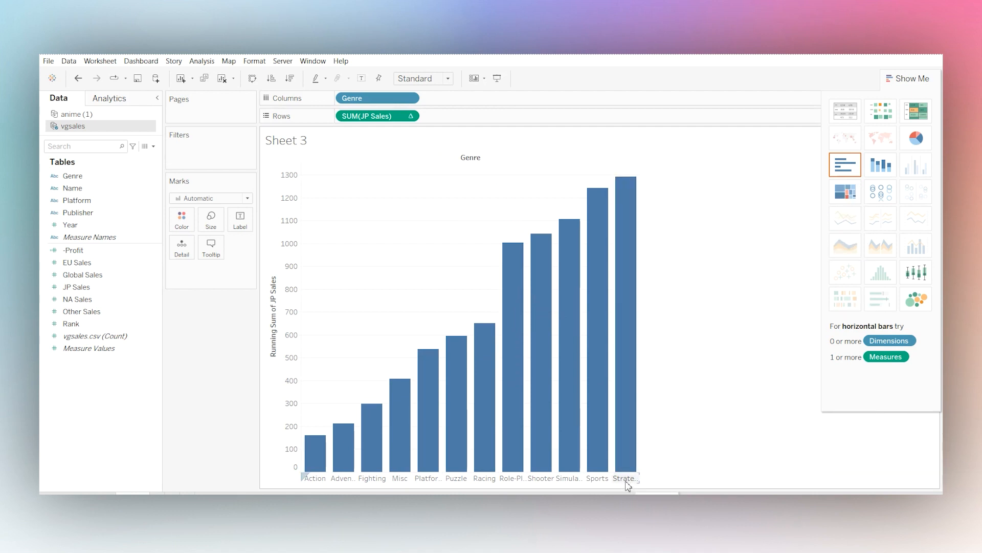
pyautogui.moveTo(226, 319)
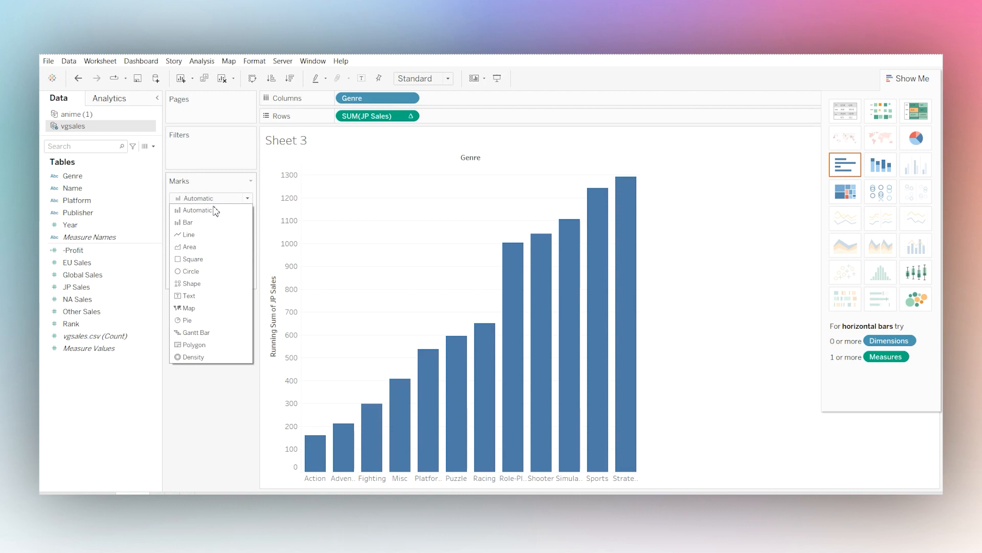
pyautogui.click(195, 332)
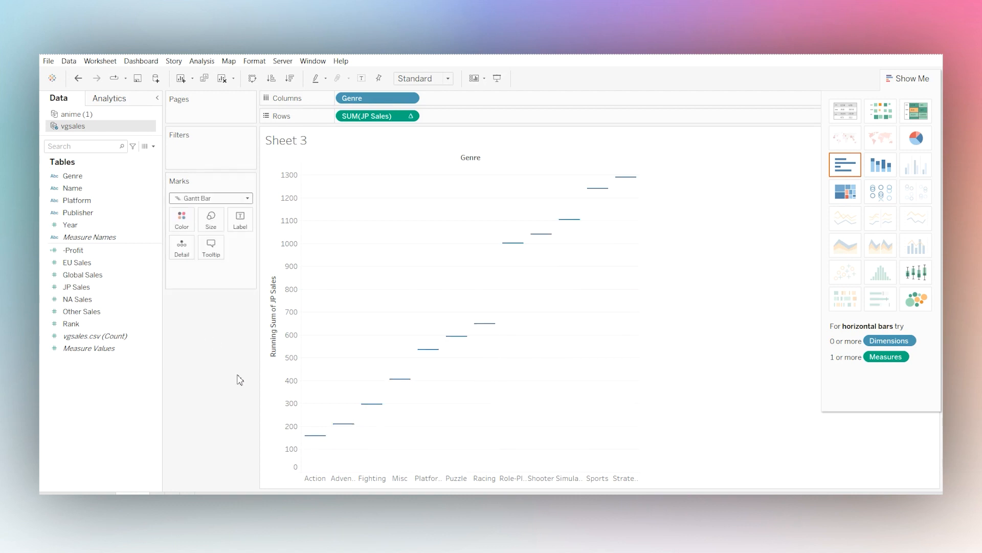
pyautogui.moveTo(675, 165)
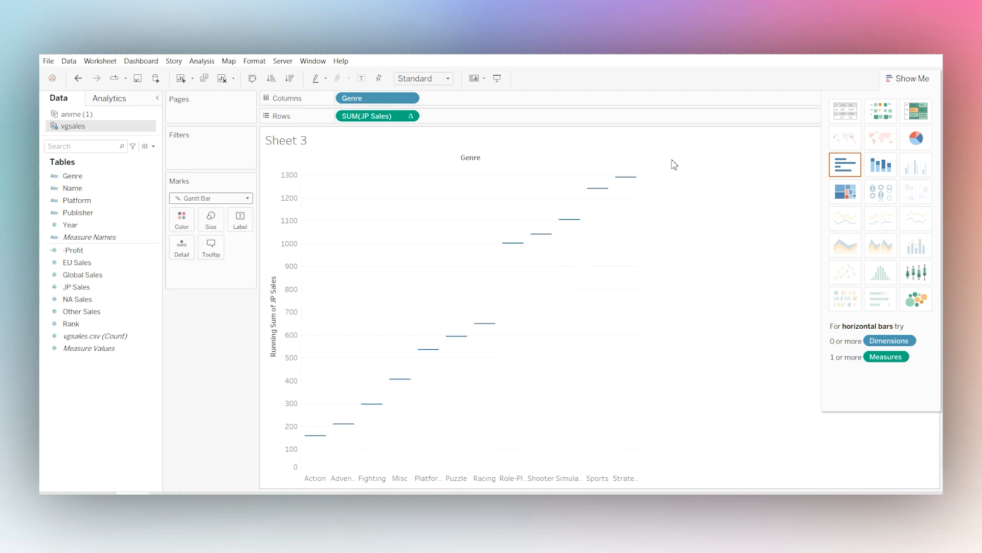
pyautogui.moveTo(221, 327)
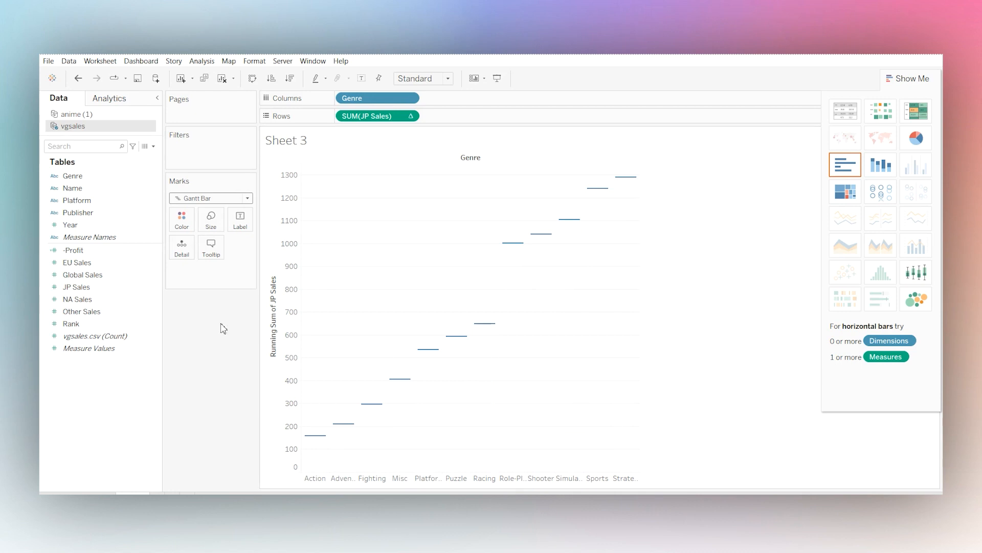
# Step: Edit the -Profit calculation to replace [Global Sales] with [JP Sales]
pyautogui.rightClick(73, 249)
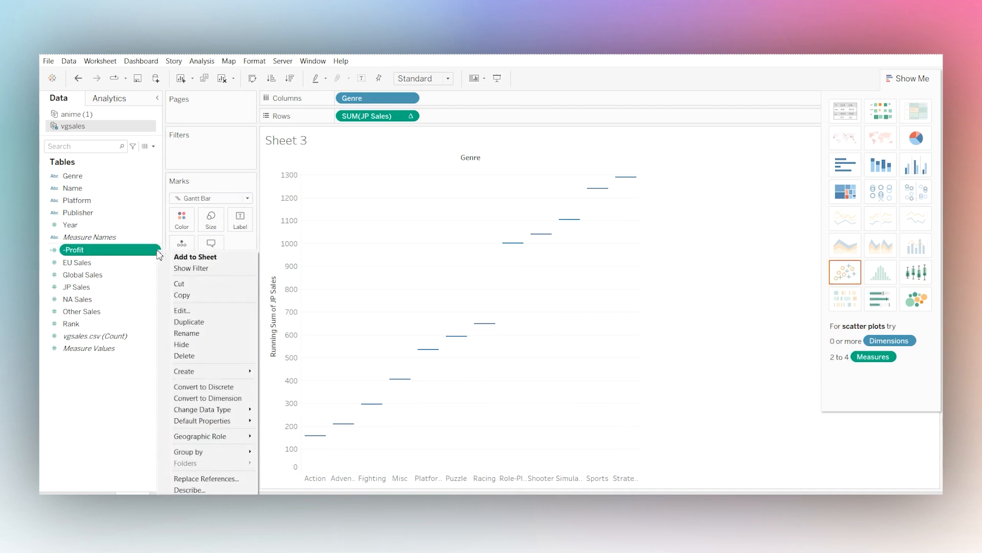
pyautogui.click(182, 310)
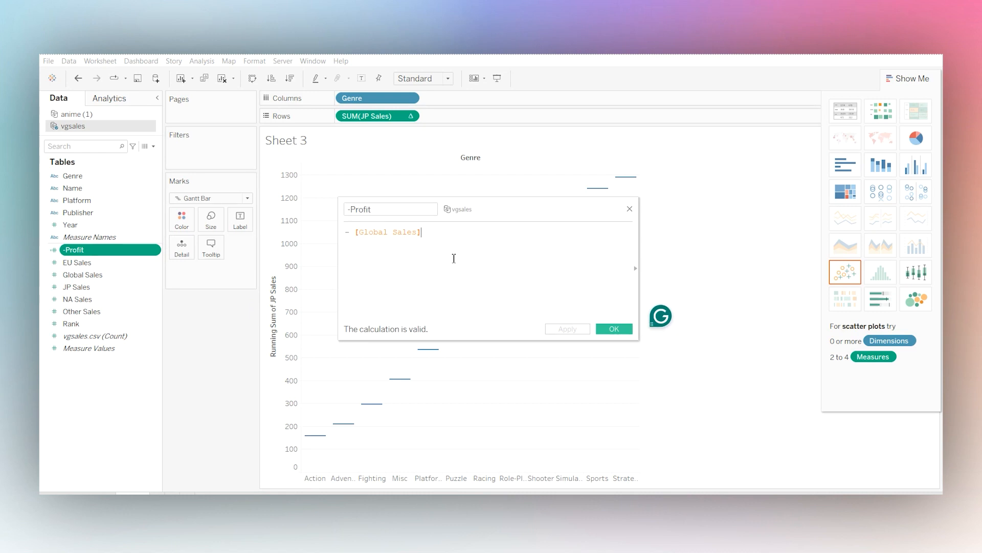
pyautogui.moveTo(436, 237)
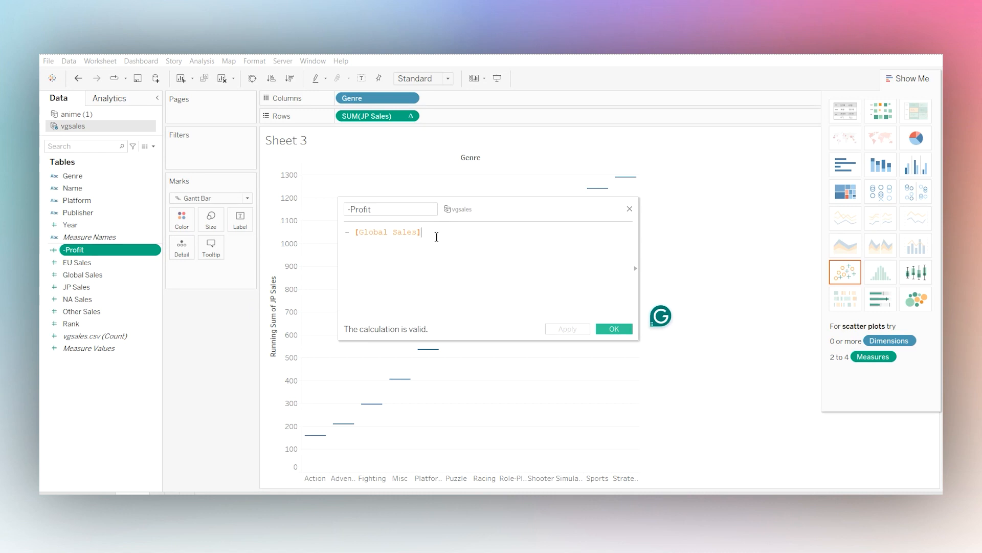
pyautogui.doubleClick(387, 232)
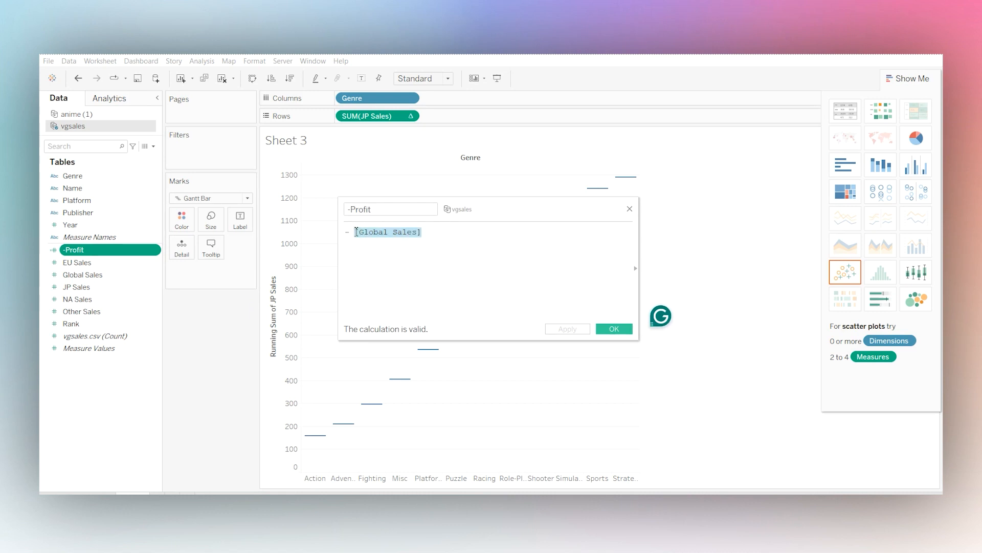
pyautogui.write('jp')
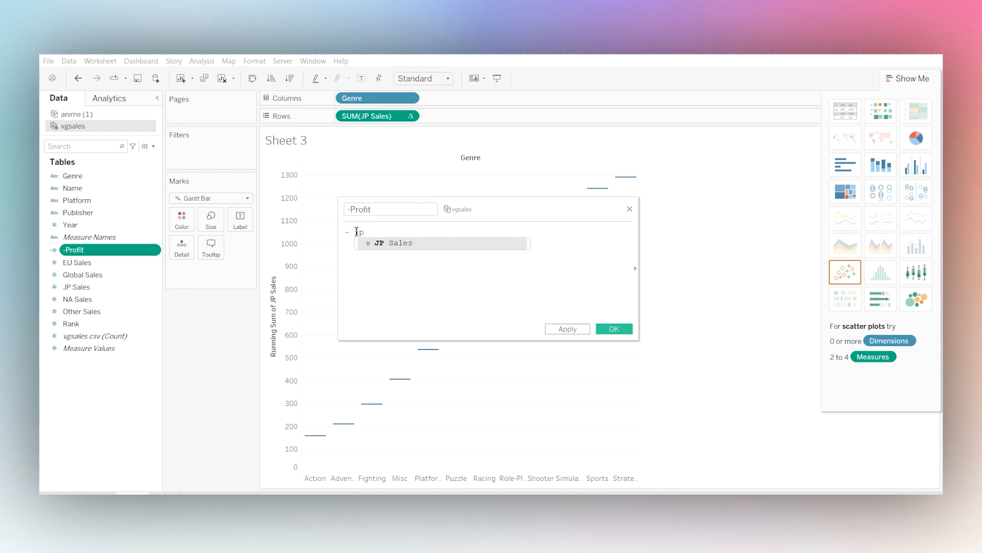
pyautogui.click(393, 243)
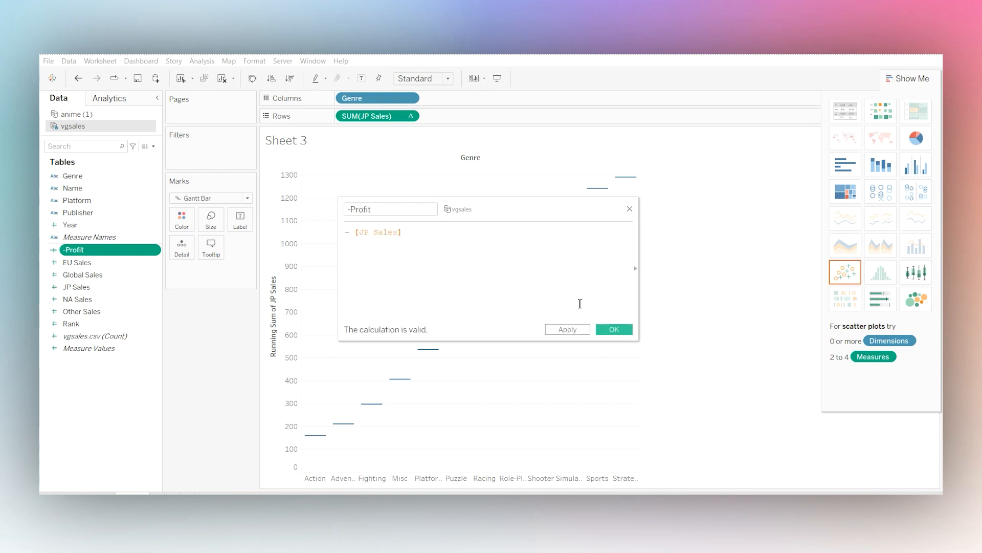
pyautogui.moveTo(561, 306)
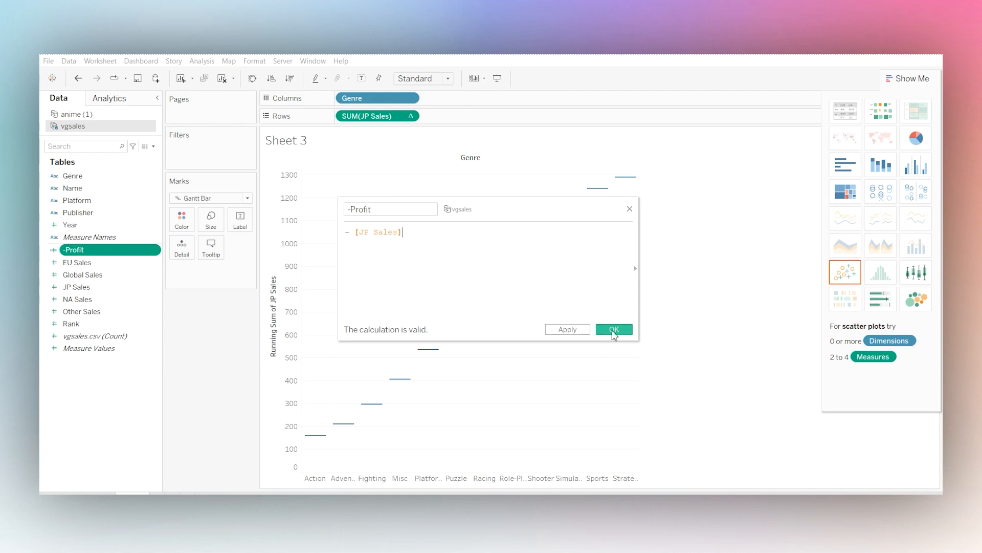
pyautogui.click(613, 329)
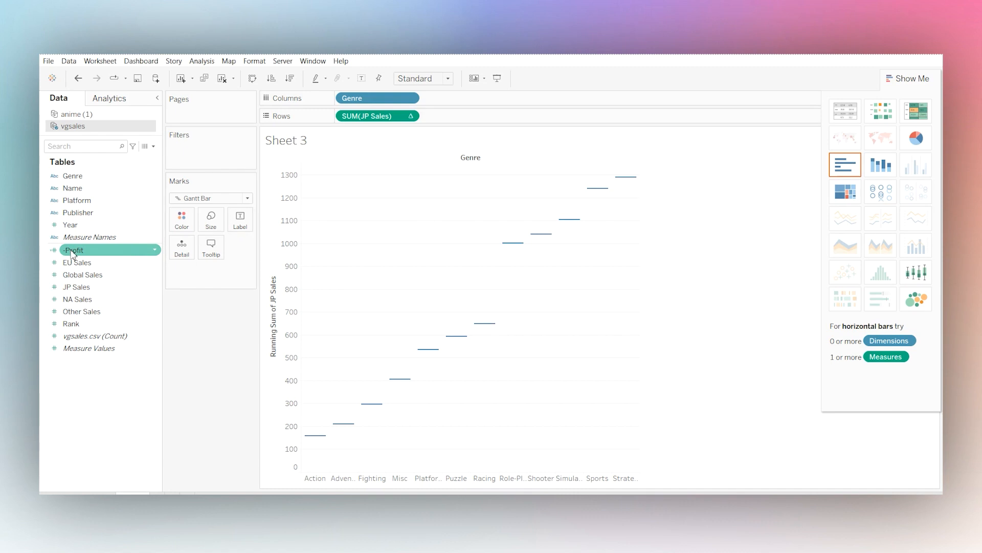
# Step: Drop -Profit onto the Size card to size the Gantt bars
pyautogui.moveTo(74, 250); pyautogui.dragTo(188, 243)
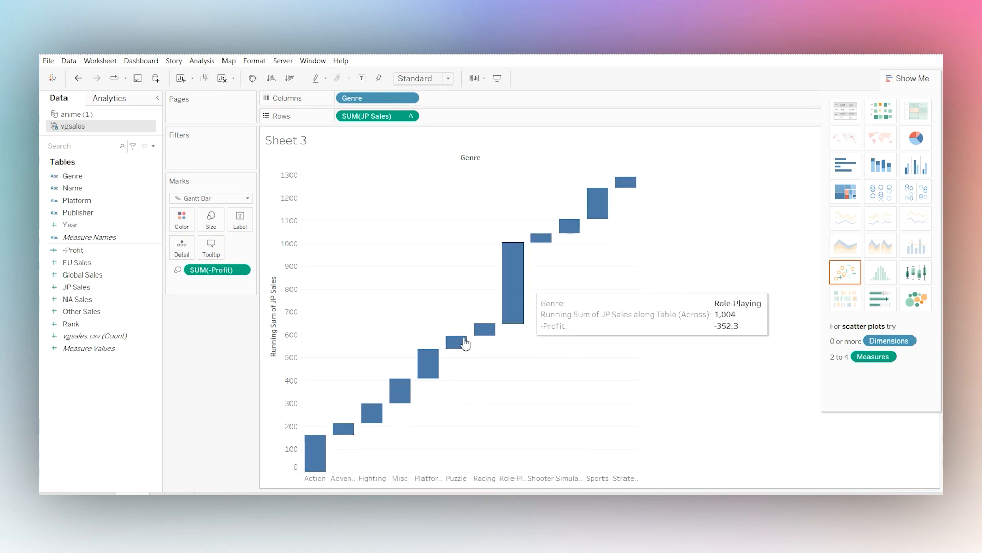
pyautogui.moveTo(236, 334)
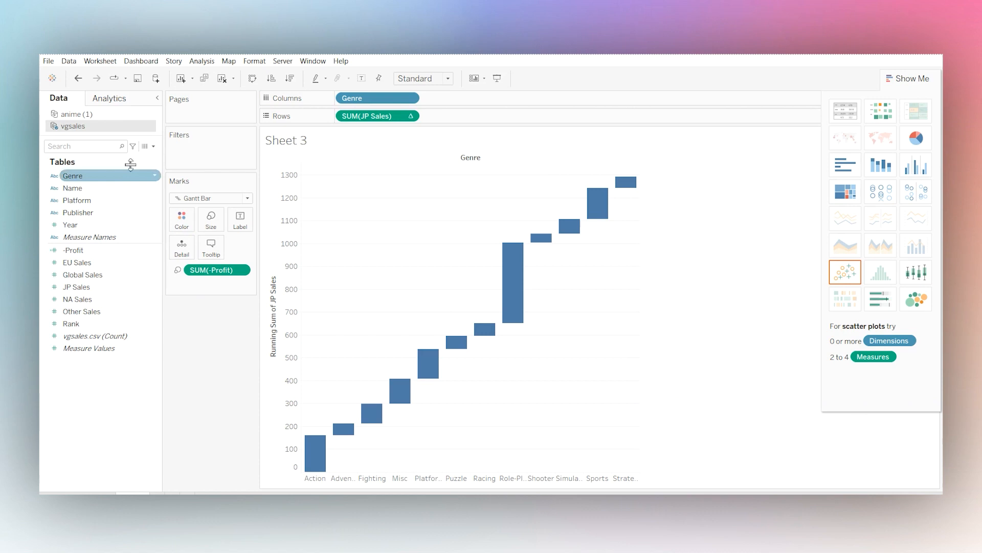
# Step: Add Row Grand Totals from the Analytics pane, then return to the Data pane
pyautogui.click(110, 97)
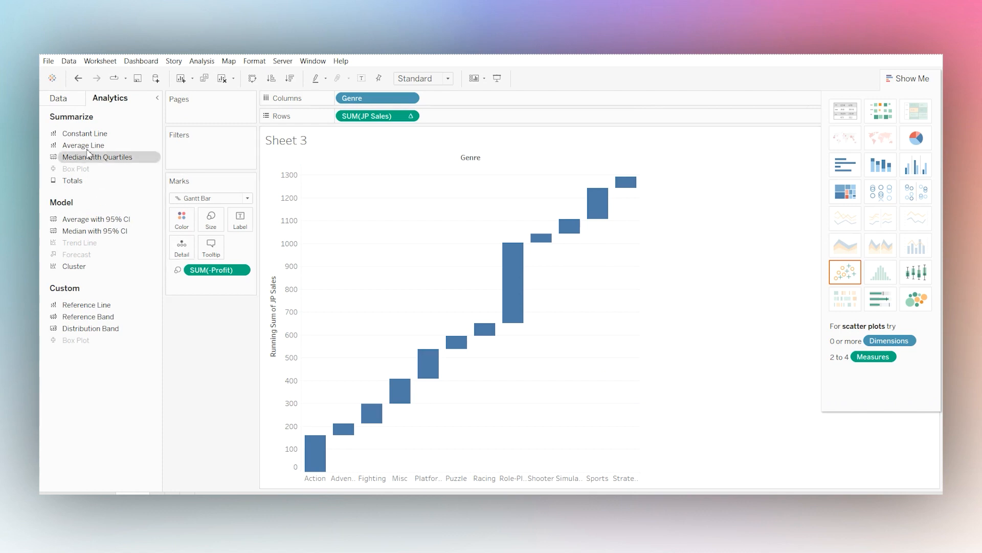
pyautogui.moveTo(72, 180)
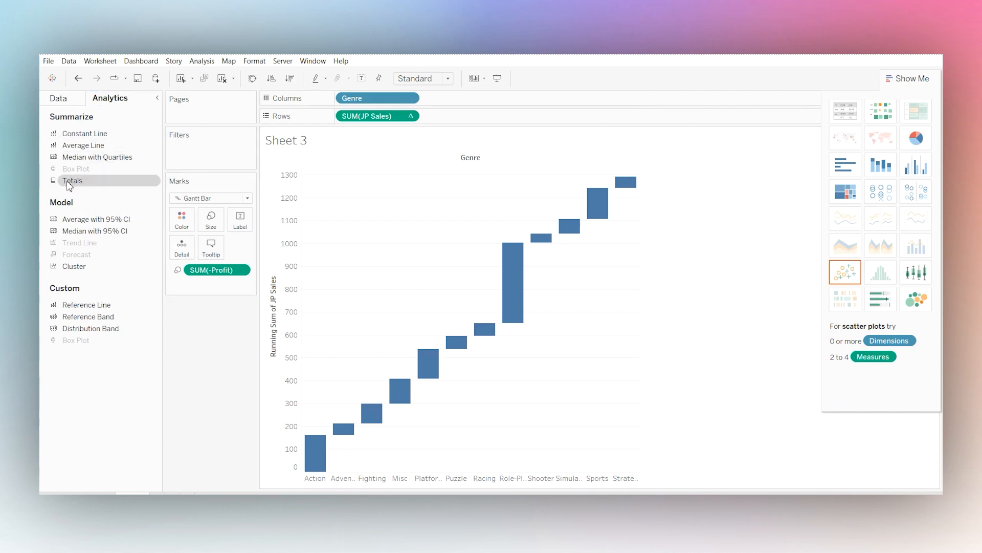
pyautogui.click(73, 181)
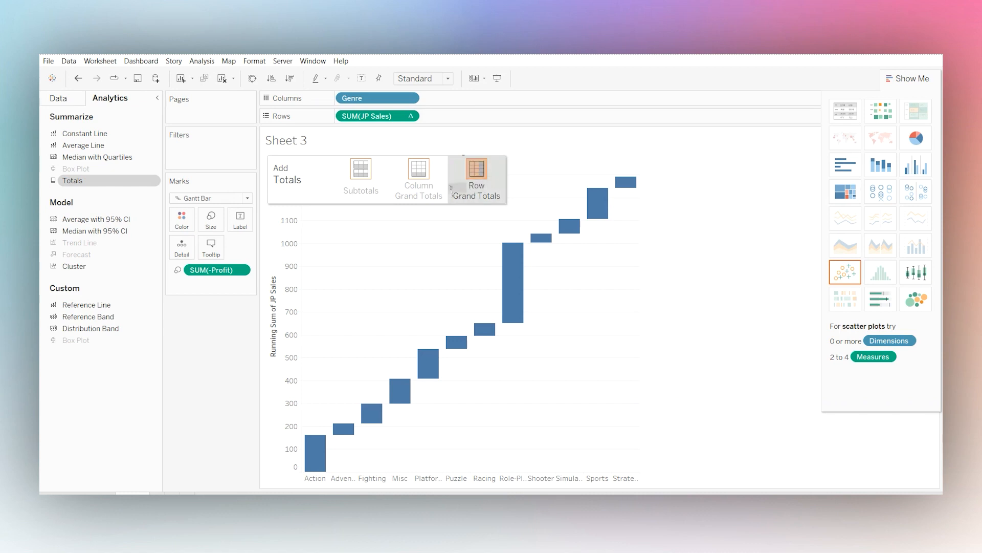
pyautogui.click(477, 169)
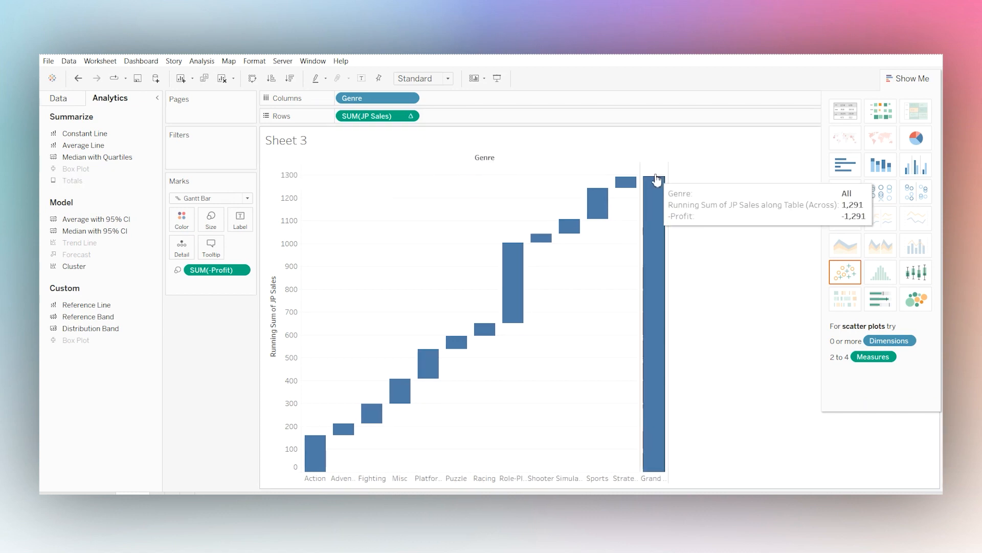
pyautogui.moveTo(656, 208)
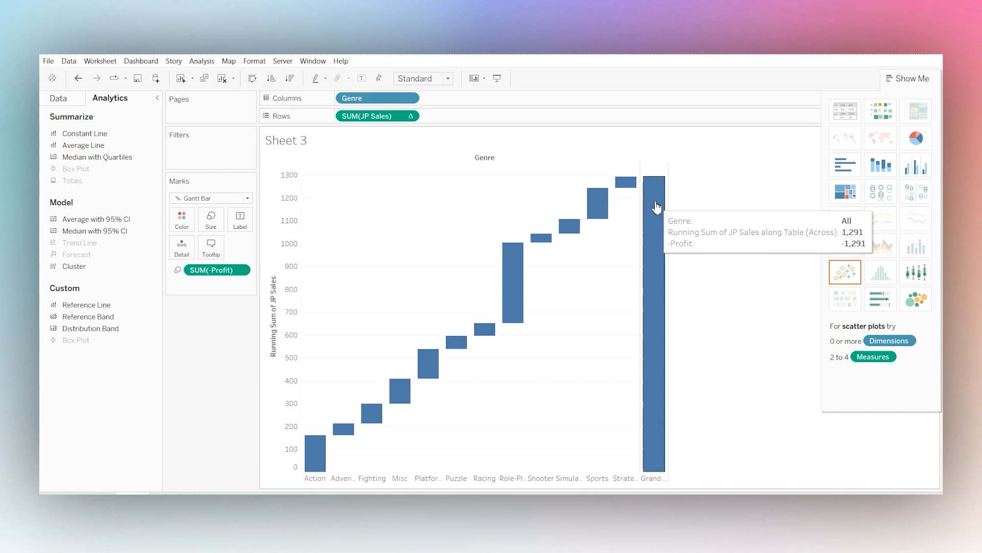
pyautogui.click(58, 97)
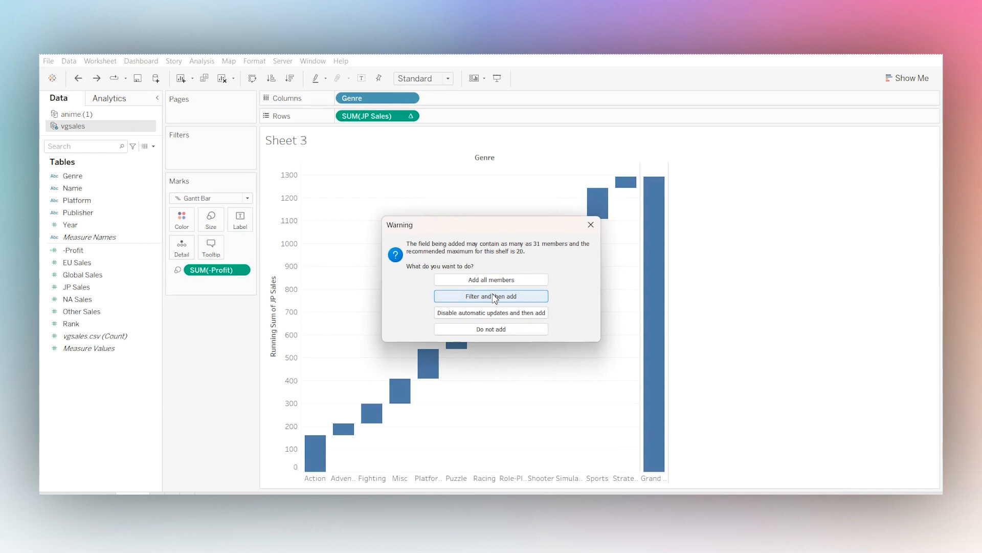
pyautogui.moveTo(491, 299)
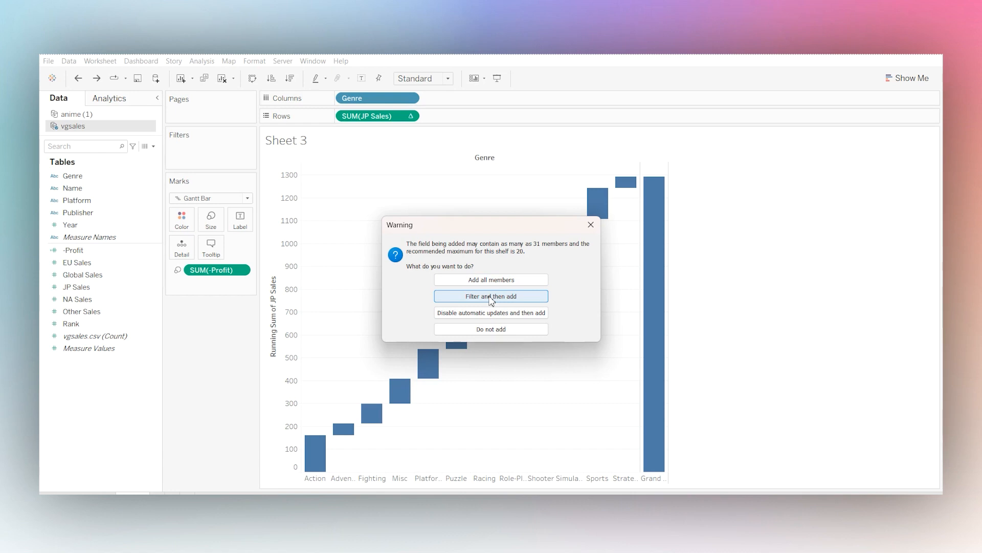
pyautogui.click(490, 296)
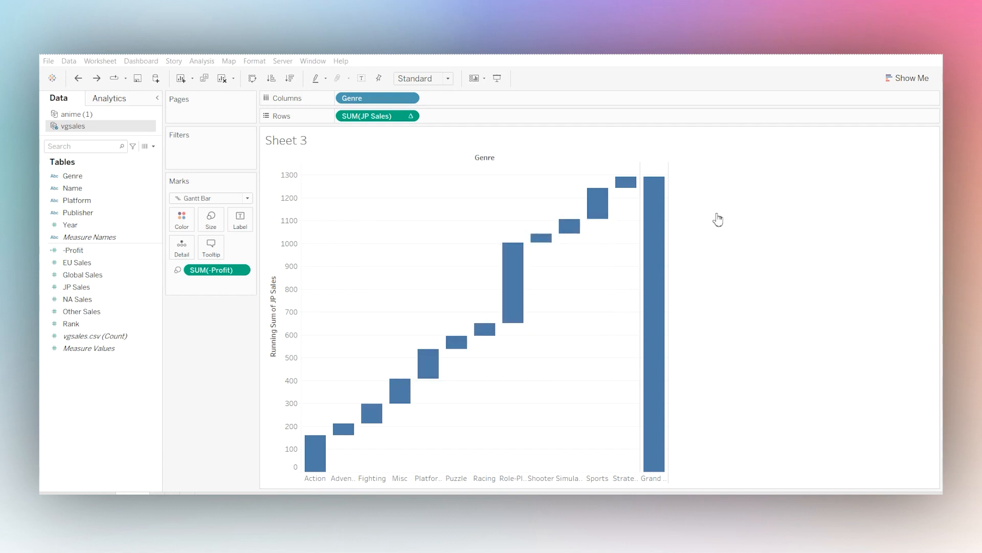